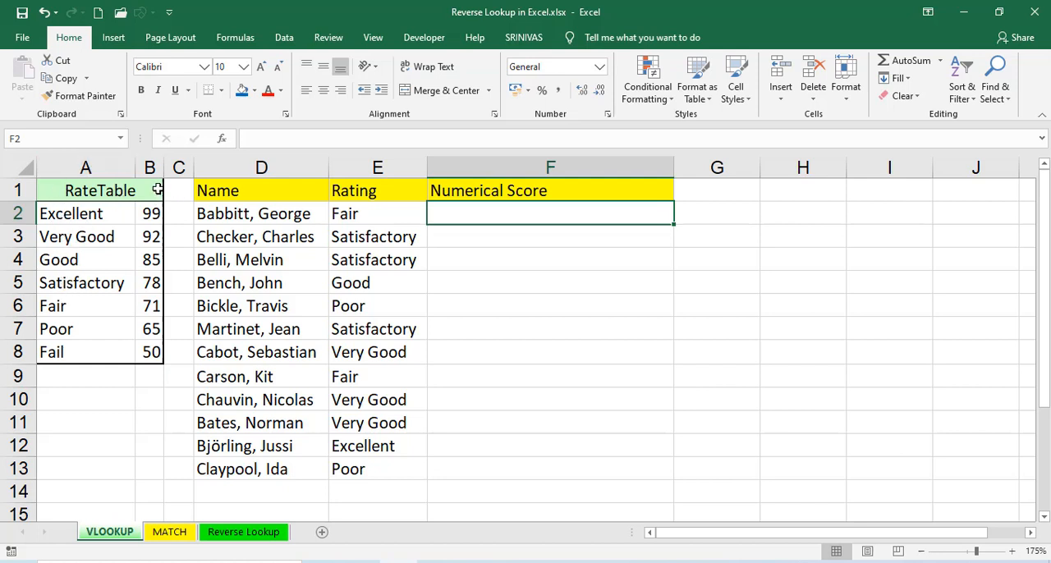
mouse_move(237, 176)
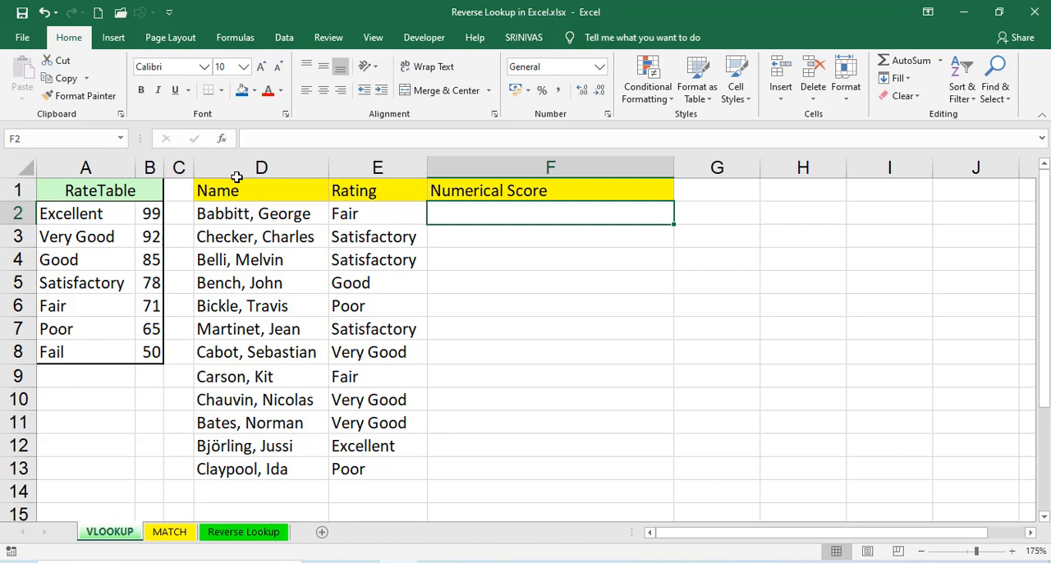
mouse_move(486, 210)
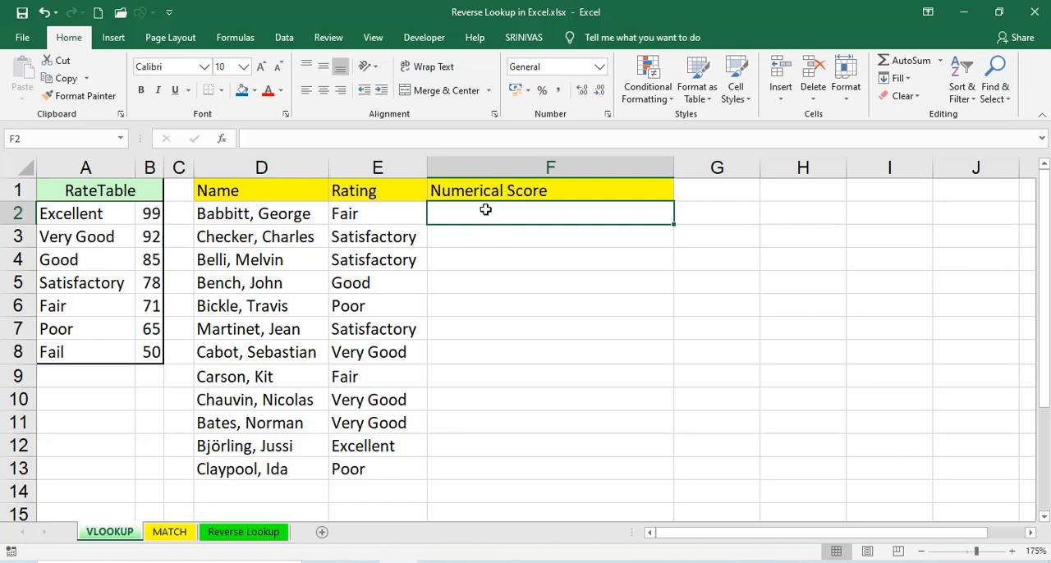
mouse_move(683, 255)
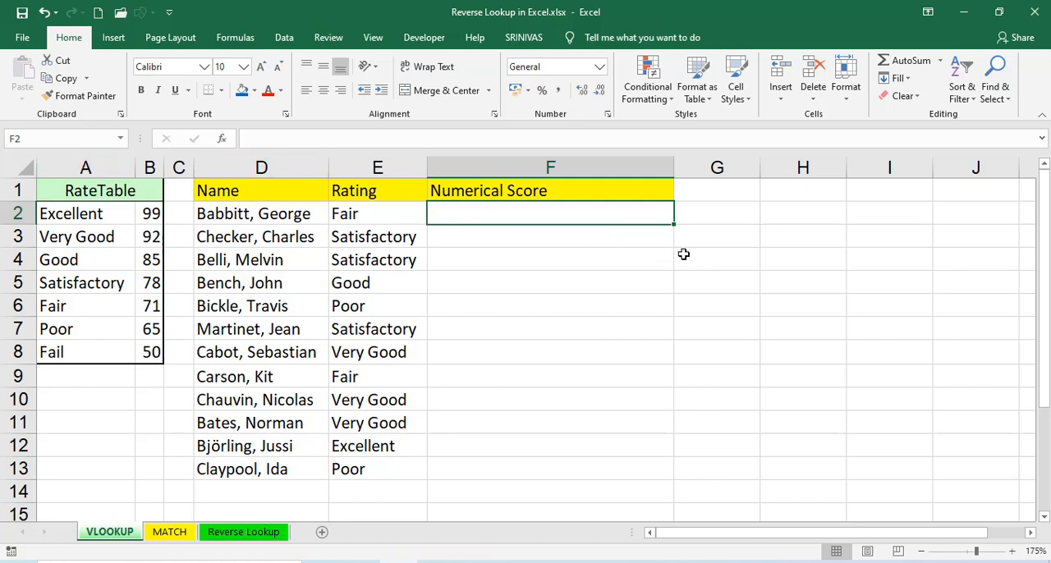
- Enter =VLOOKUP(E2,A:B,2,0) in F2 to return the score for the rating in E2
type("=VL")
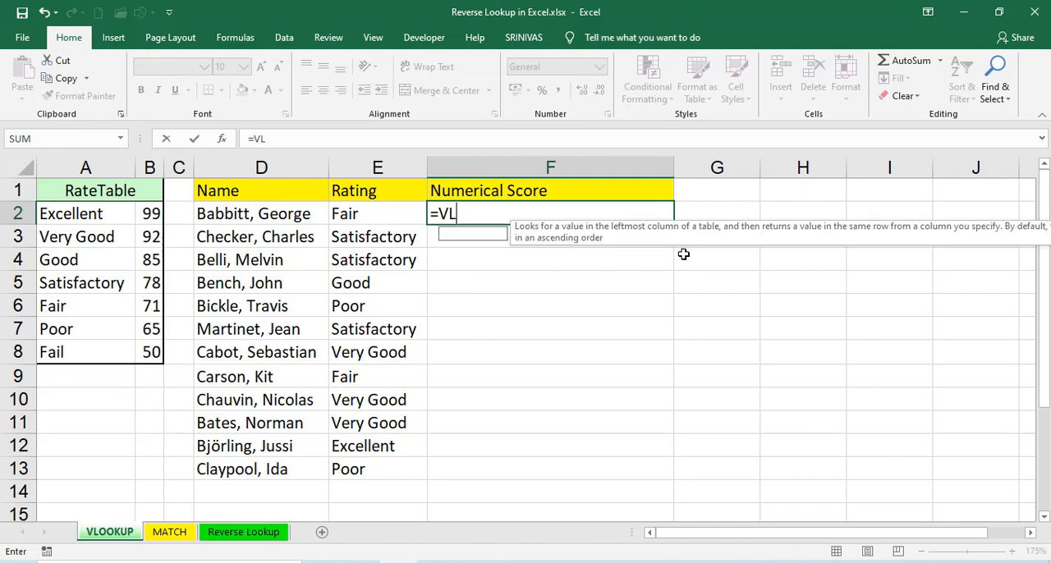
left_click(378, 213)
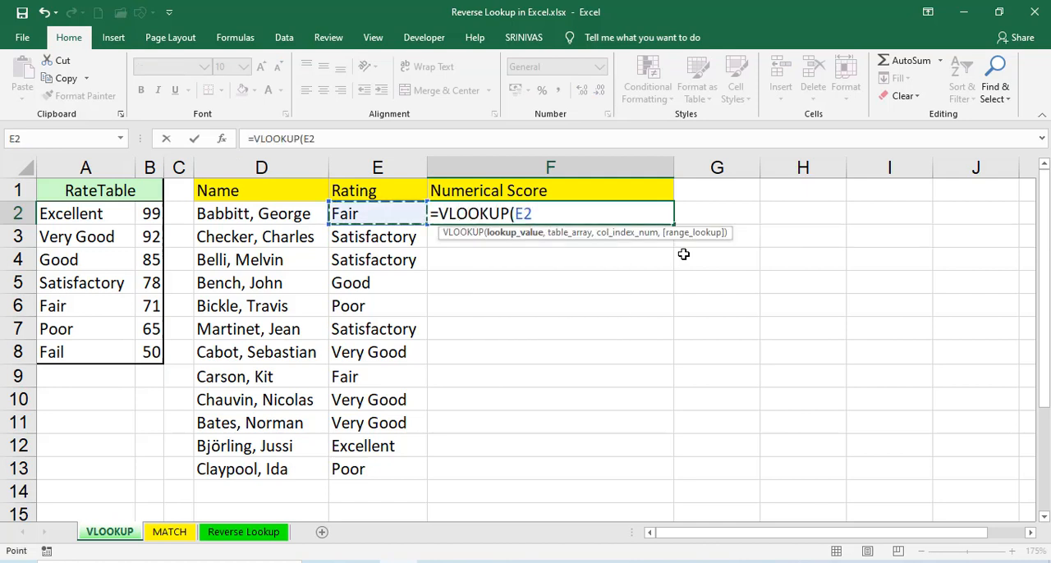
type(",A:B,")
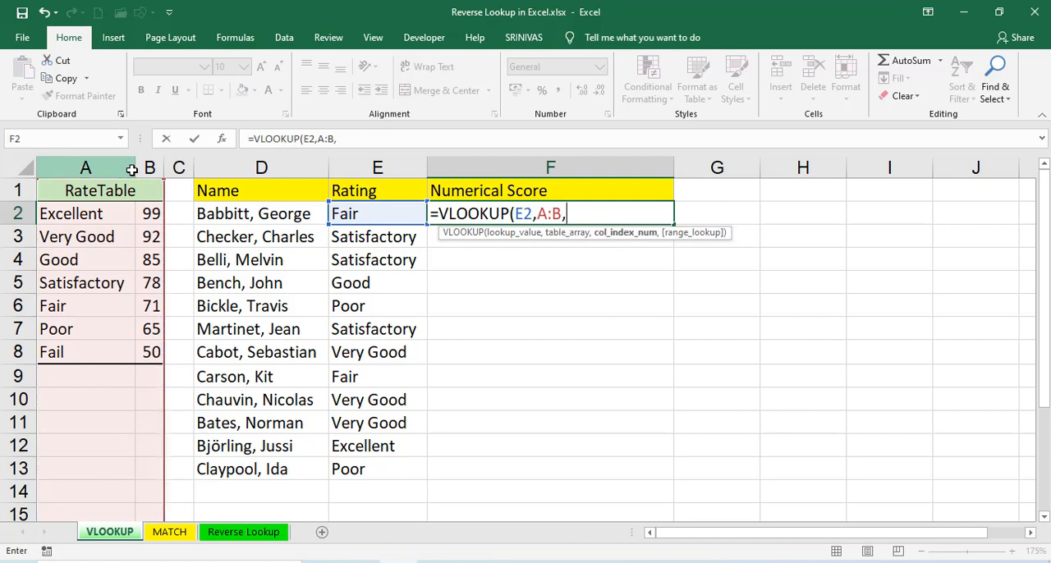
type("2,0")
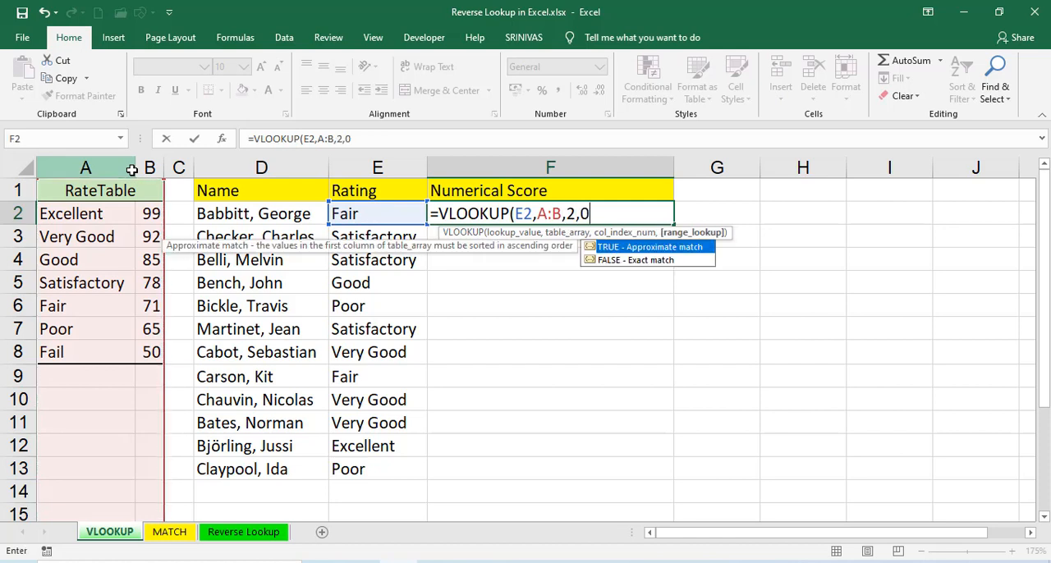
type(")")
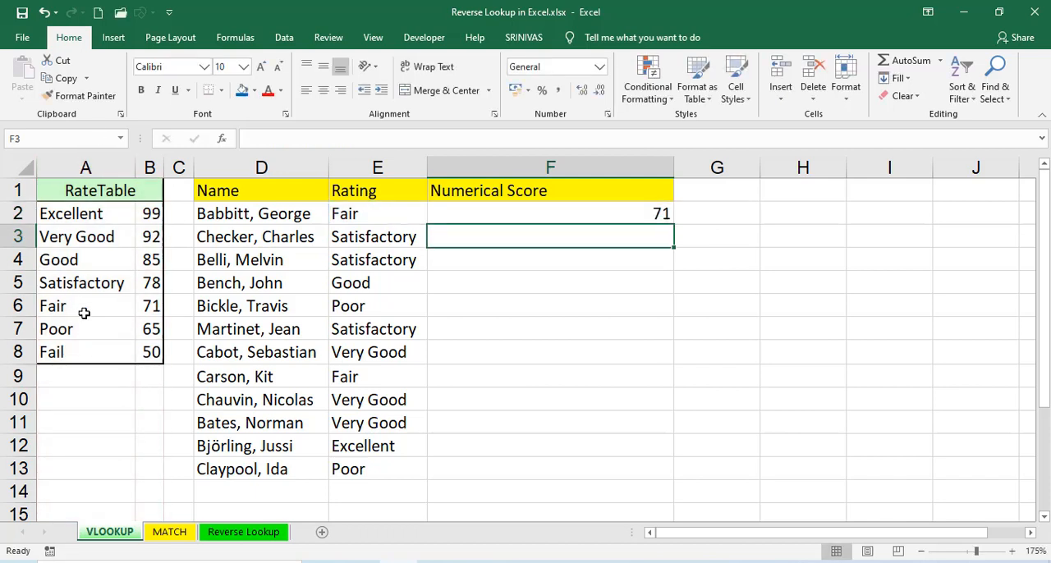
- Copy the F2 score formula down through row 13 for all twelve names
left_click(550, 214)
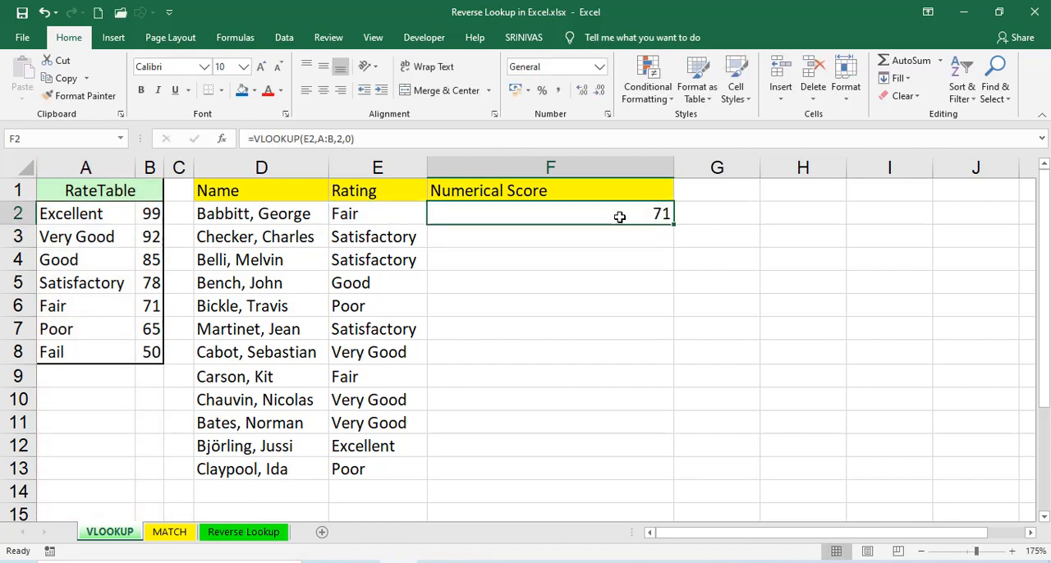
left_click_drag(672, 222, 672, 480)
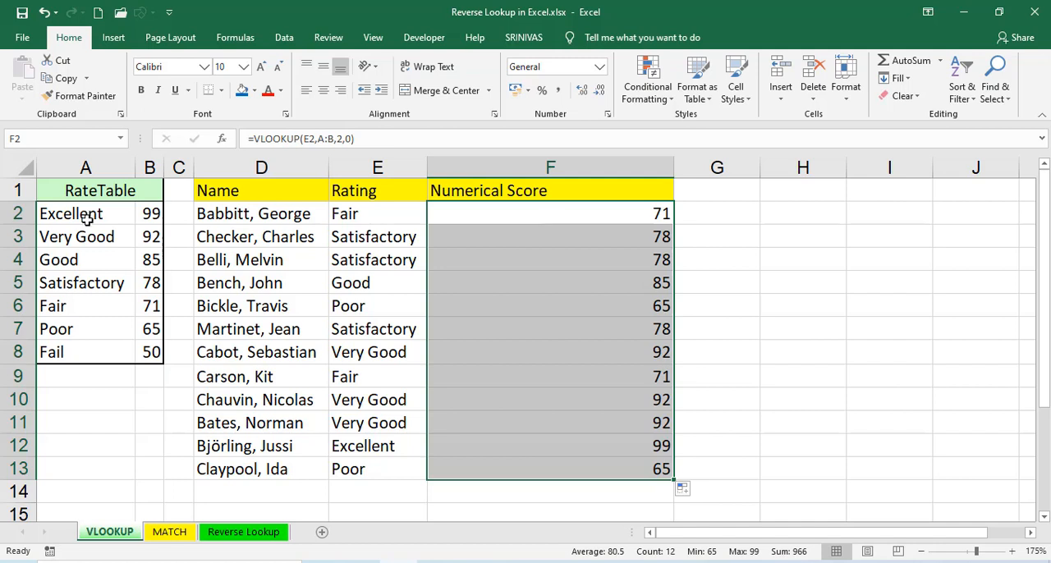
mouse_move(82, 338)
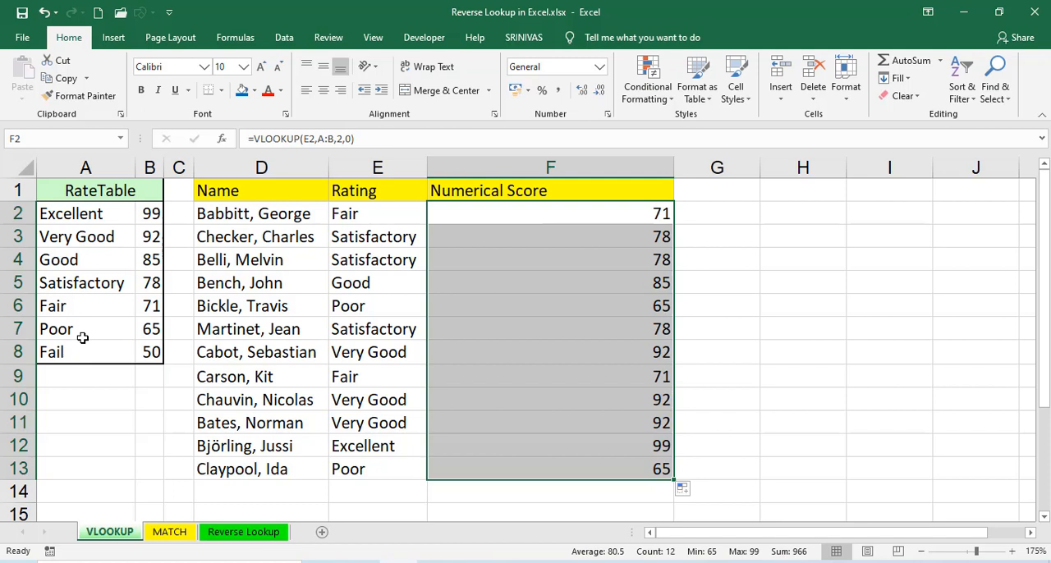
mouse_move(148, 210)
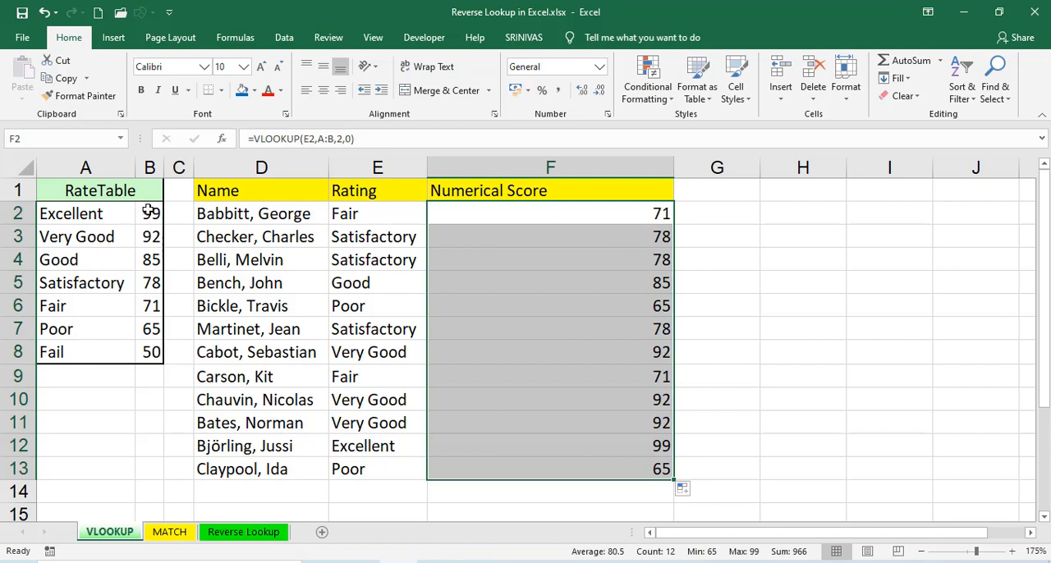
- Review the ratings B2:B8 in the Reverse Lookup RateTable, then move to the MATCH sheet
left_click(151, 305)
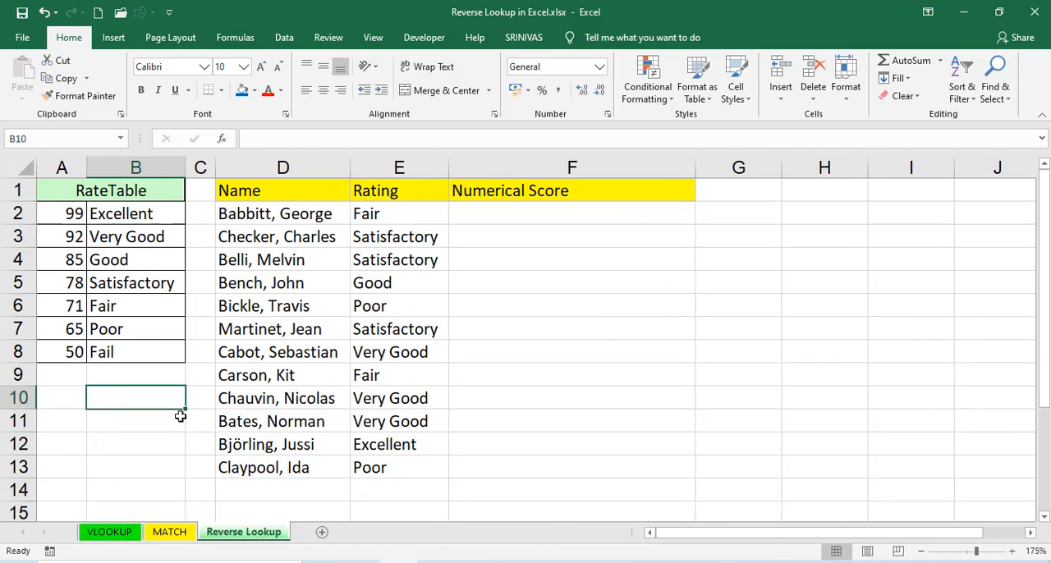
left_click_drag(135, 213, 135, 306)
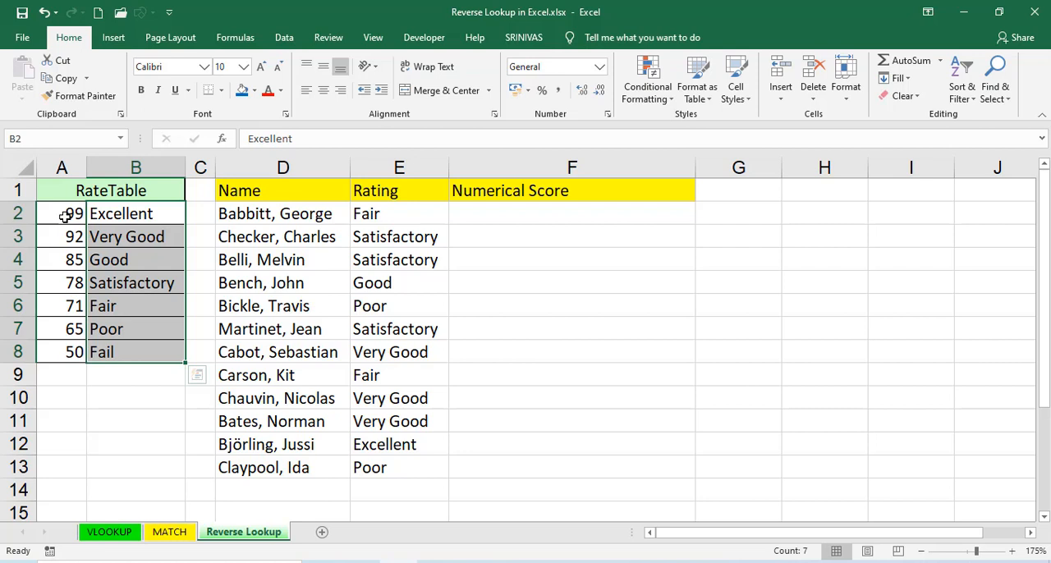
left_click(170, 532)
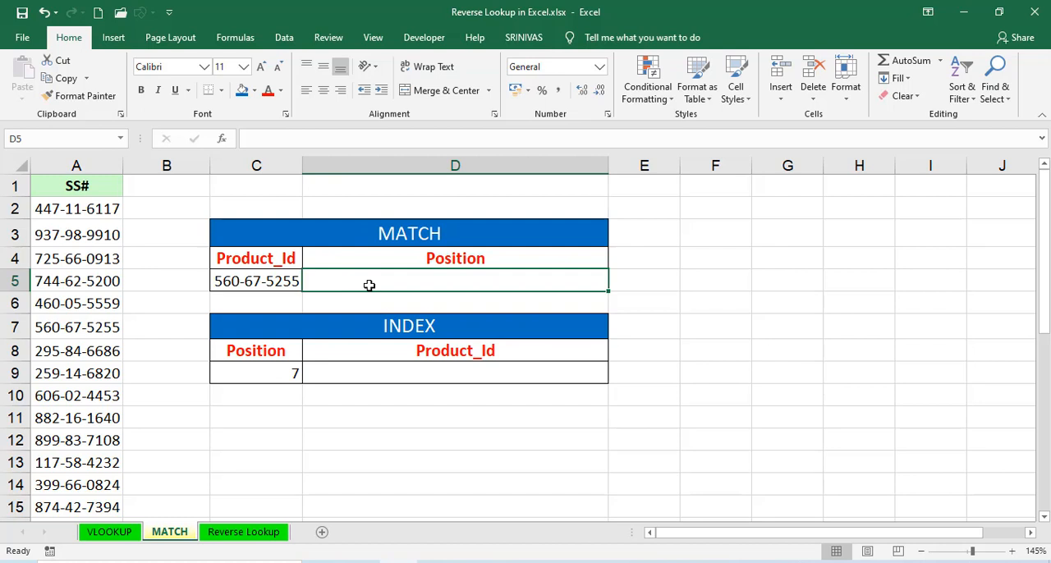
- Enter =MATCH(C5,A:A,0) in D5, returning position 7 for Product_Id 560-67-5255
type("=MATCH(")
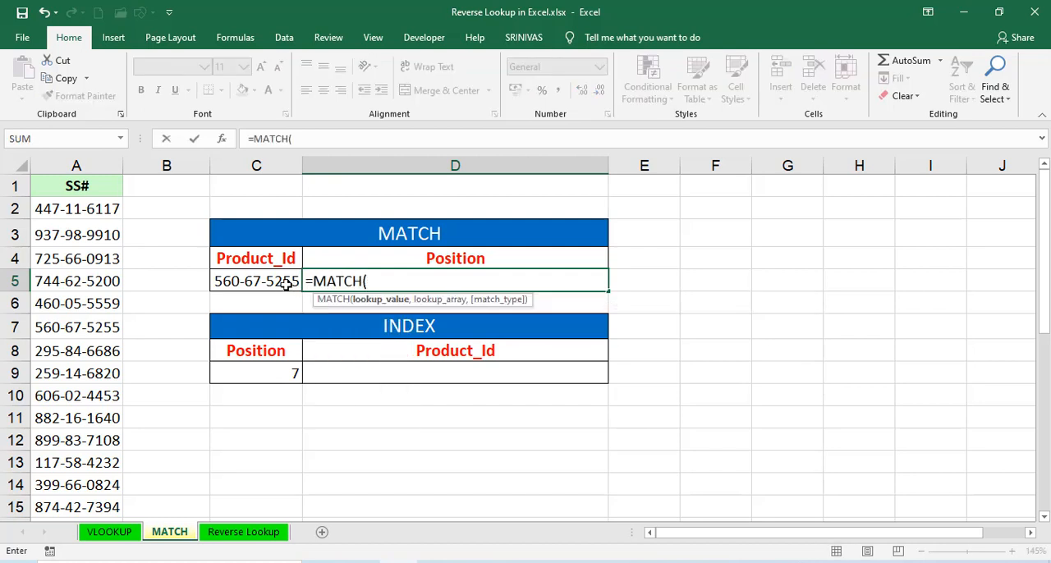
left_click(256, 280)
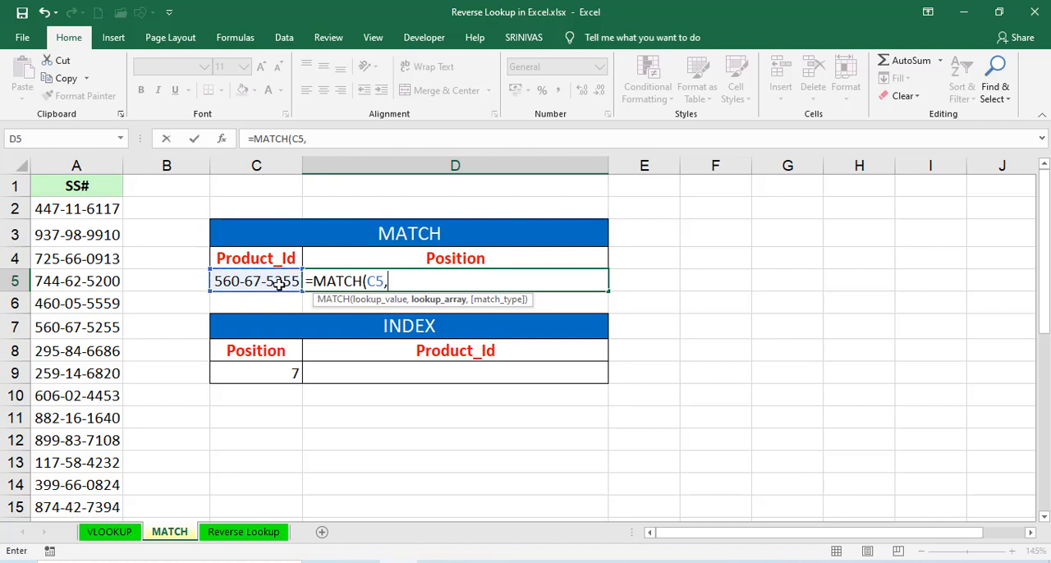
left_click(75, 165)
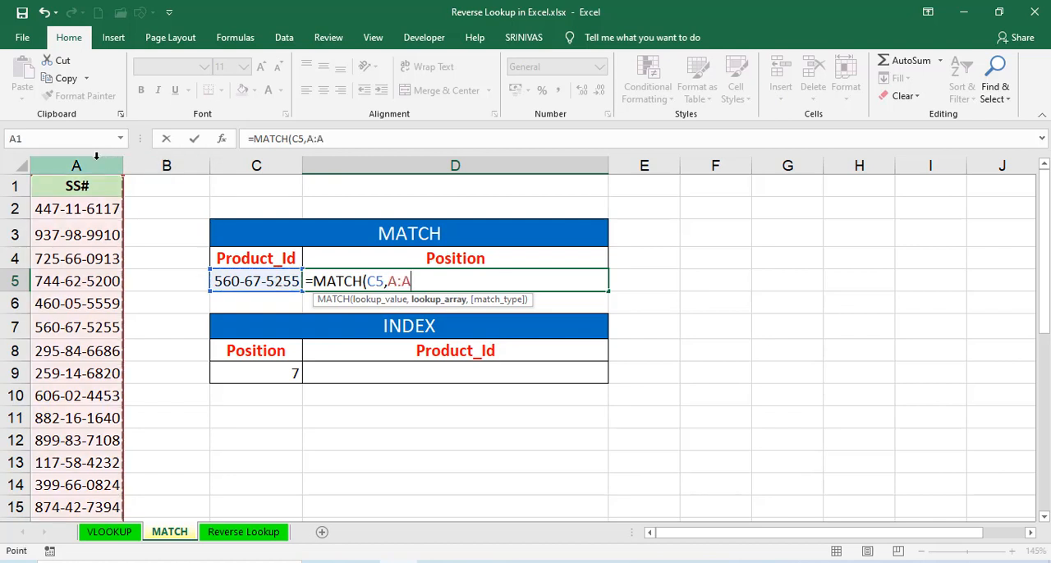
type(",0")
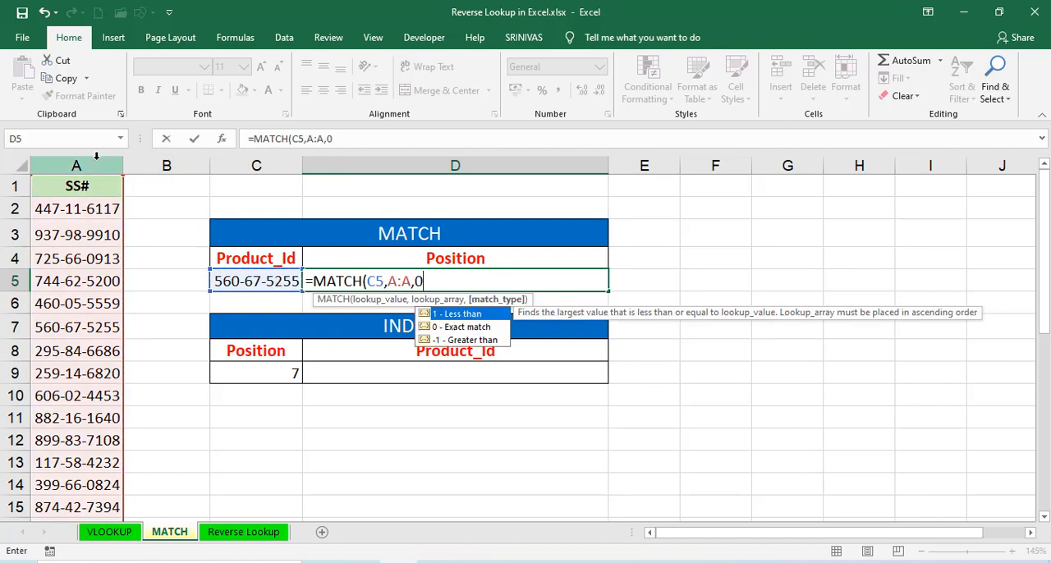
key("Enter")
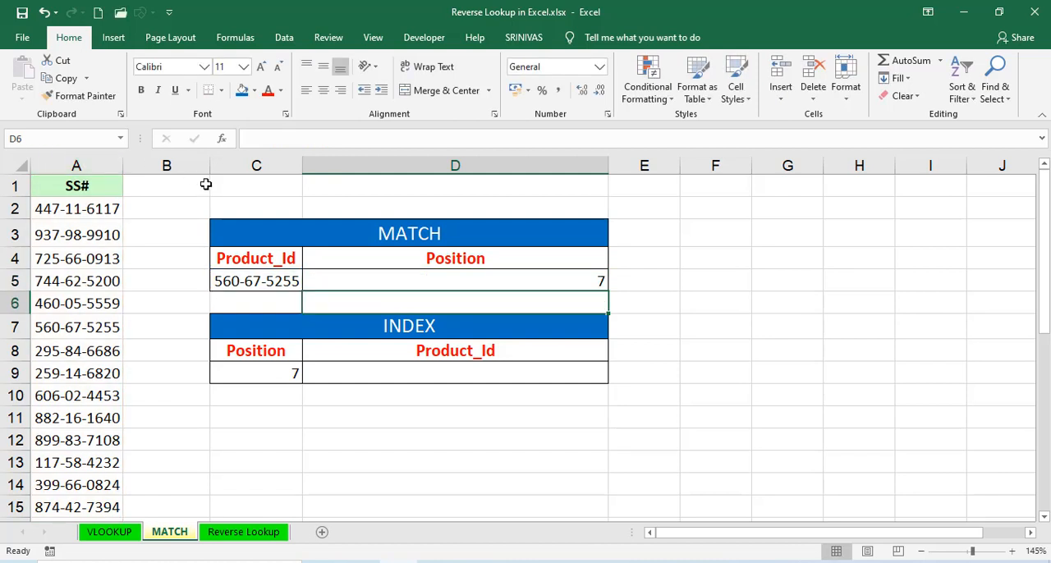
mouse_move(263, 283)
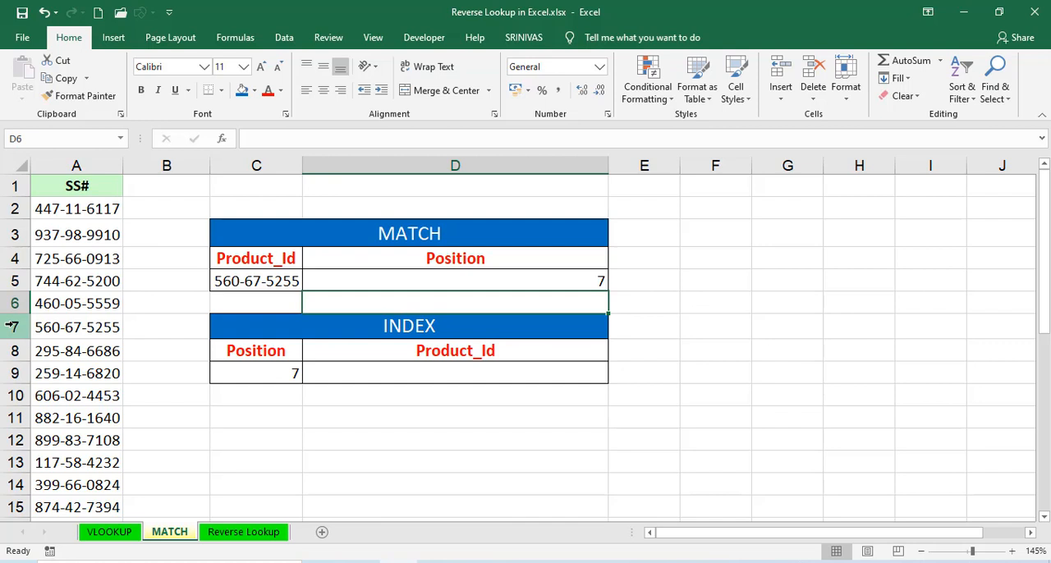
- Review the MATCH result, then select the empty Product_Id cell in the INDEX table
left_click(455, 281)
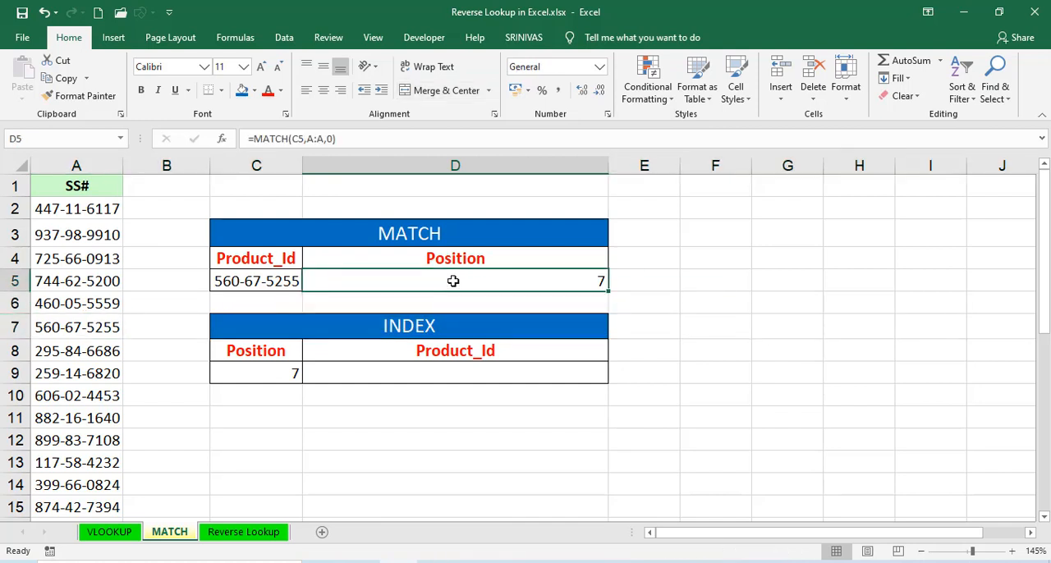
left_click(454, 373)
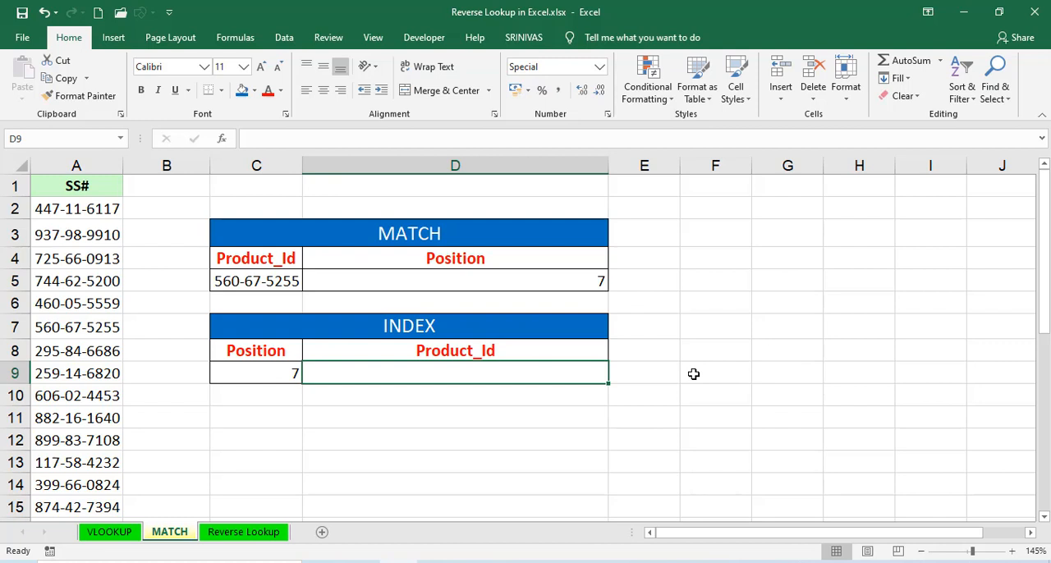
type("=I")
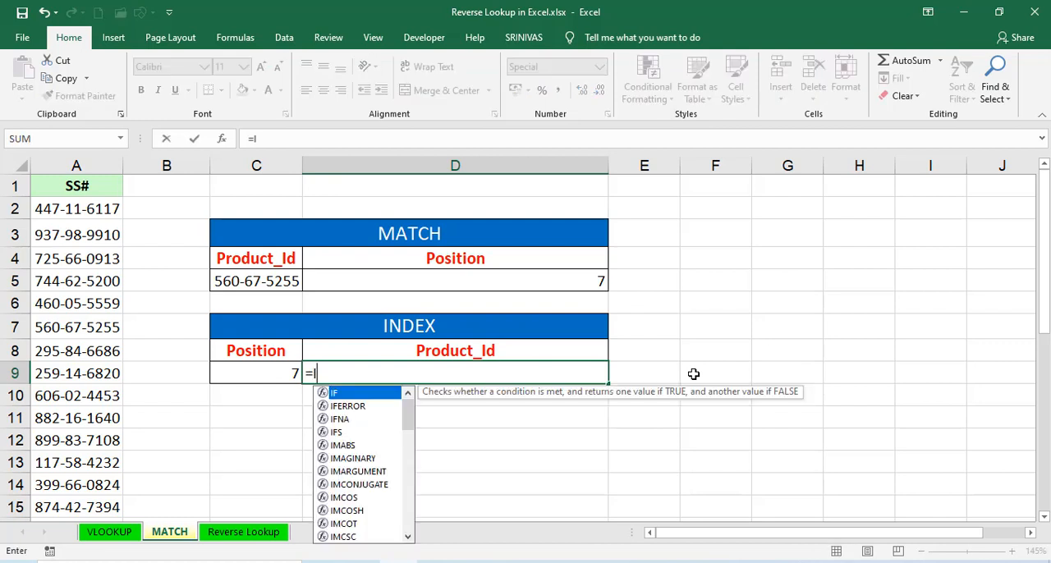
type("INDEX(")
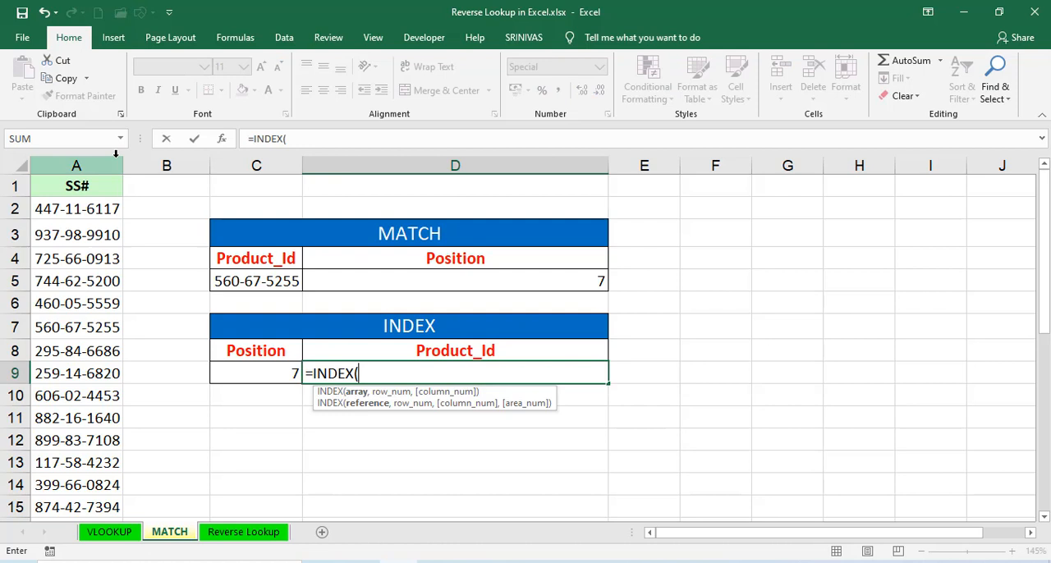
left_click(75, 164)
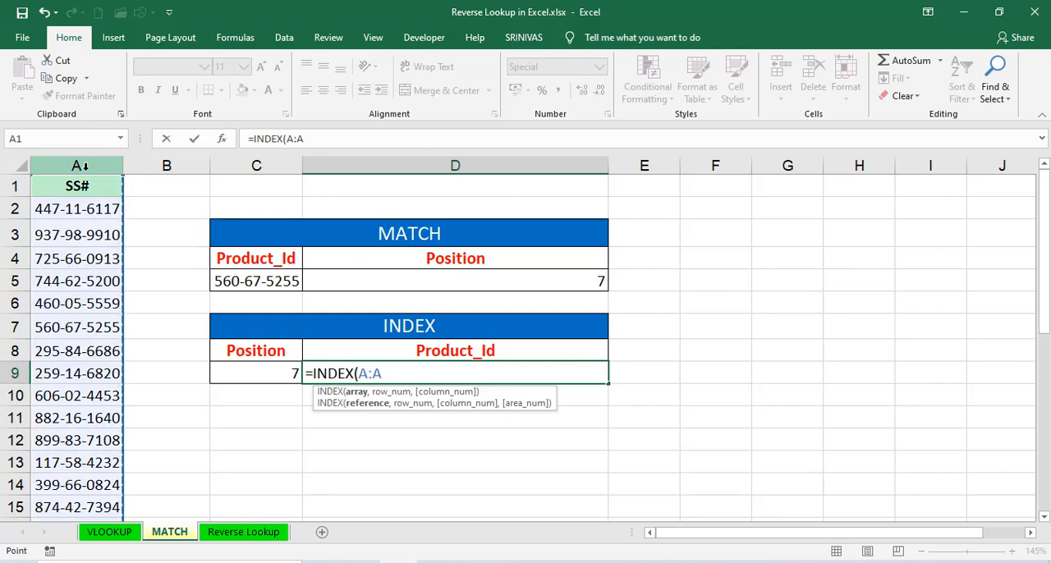
type(",")
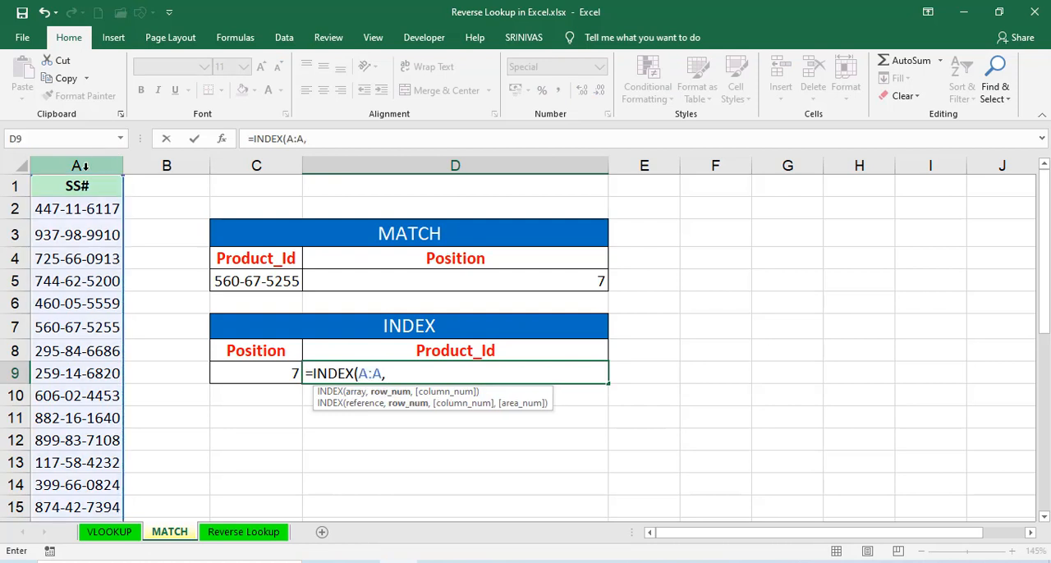
left_click(256, 373)
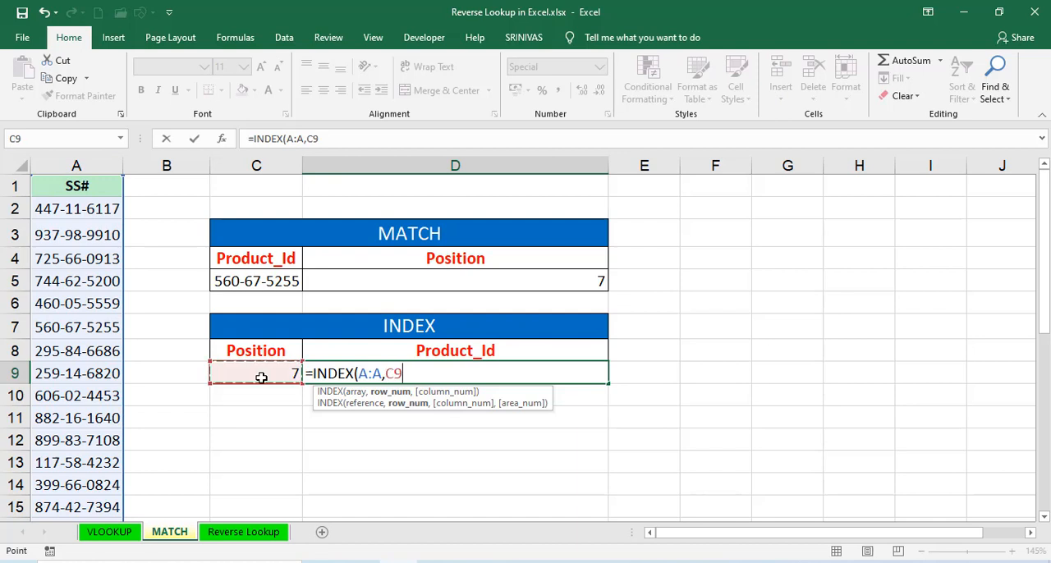
type(",1)")
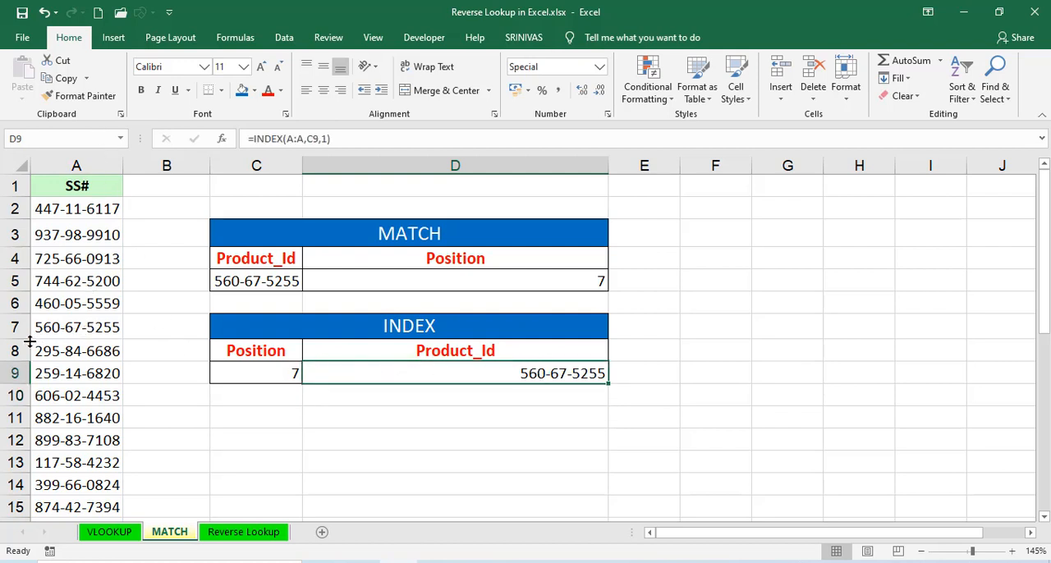
left_click(76, 327)
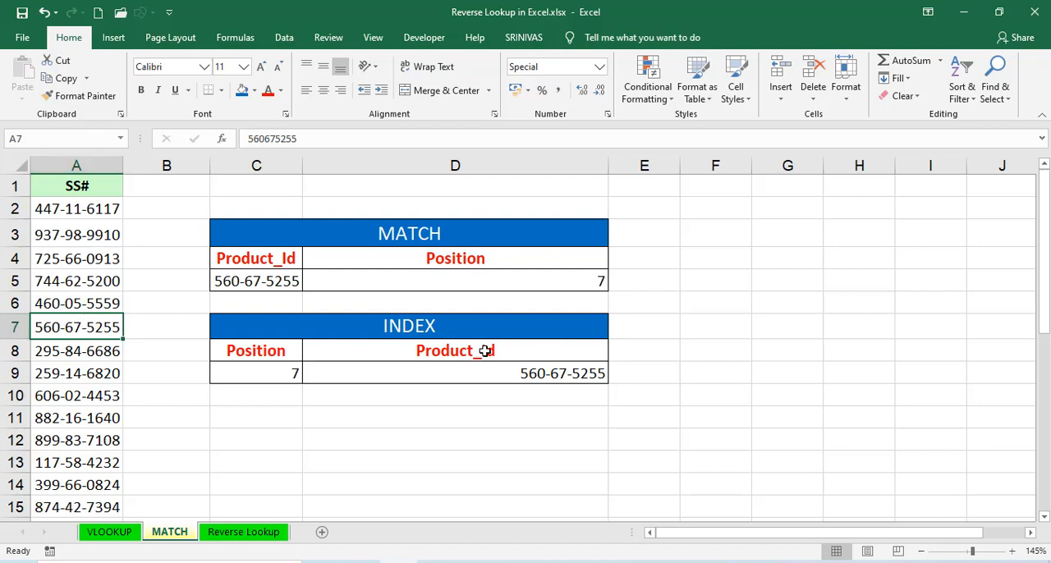
mouse_move(509, 374)
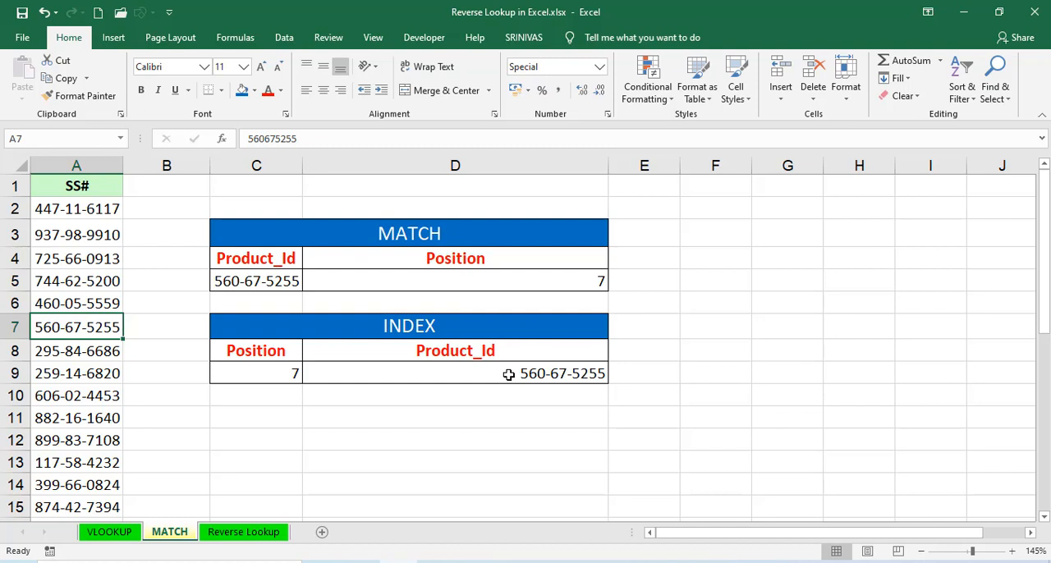
- Switch back to the Reverse Lookup sheet with F2 selected
left_click(243, 532)
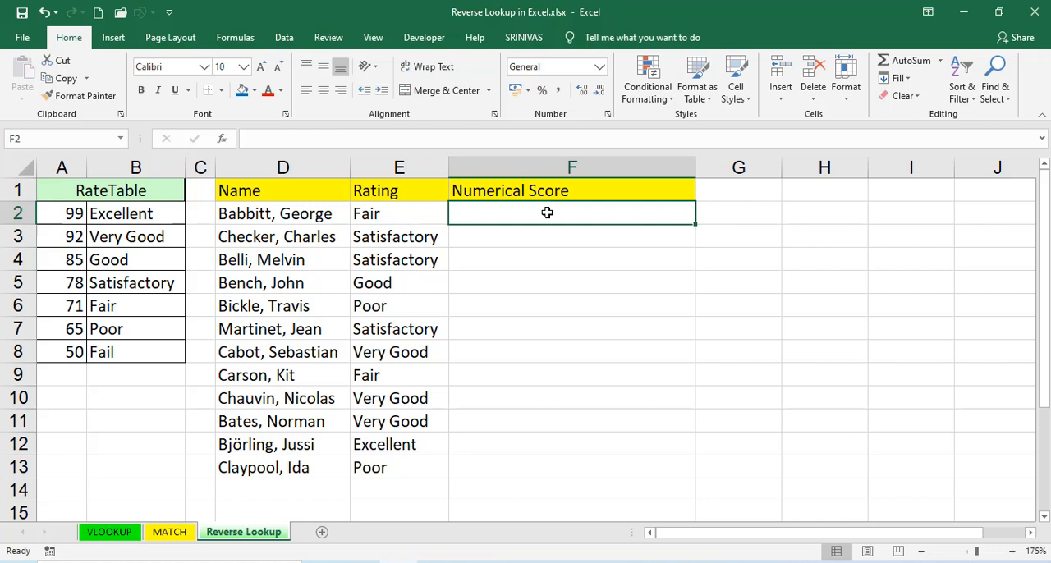
- Enter =INDEX($A$2:$A$8,5,1) in F2, returning the fifth RateTable score, 71
type("=INDEX(")
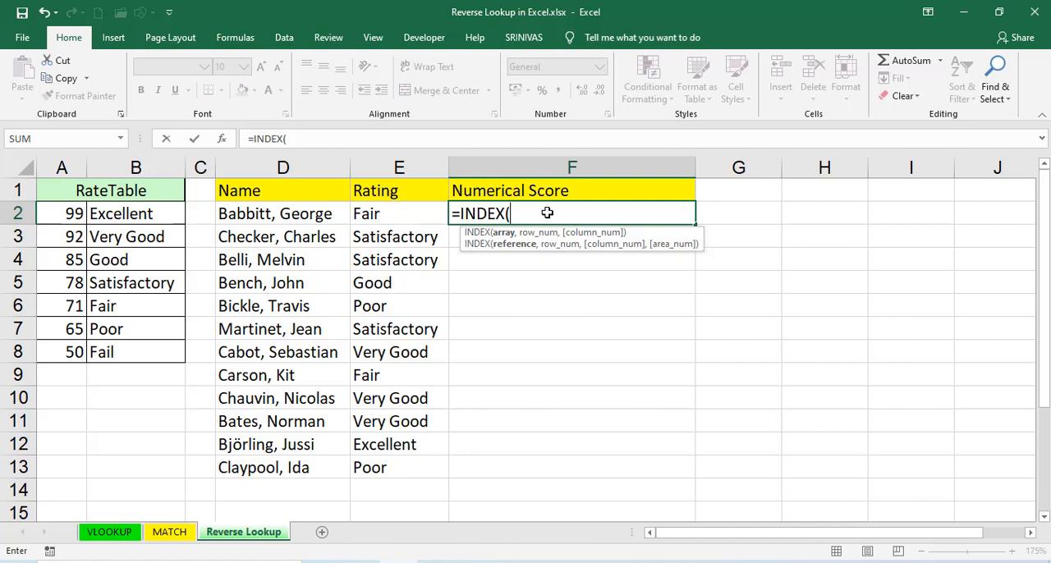
mouse_move(417, 220)
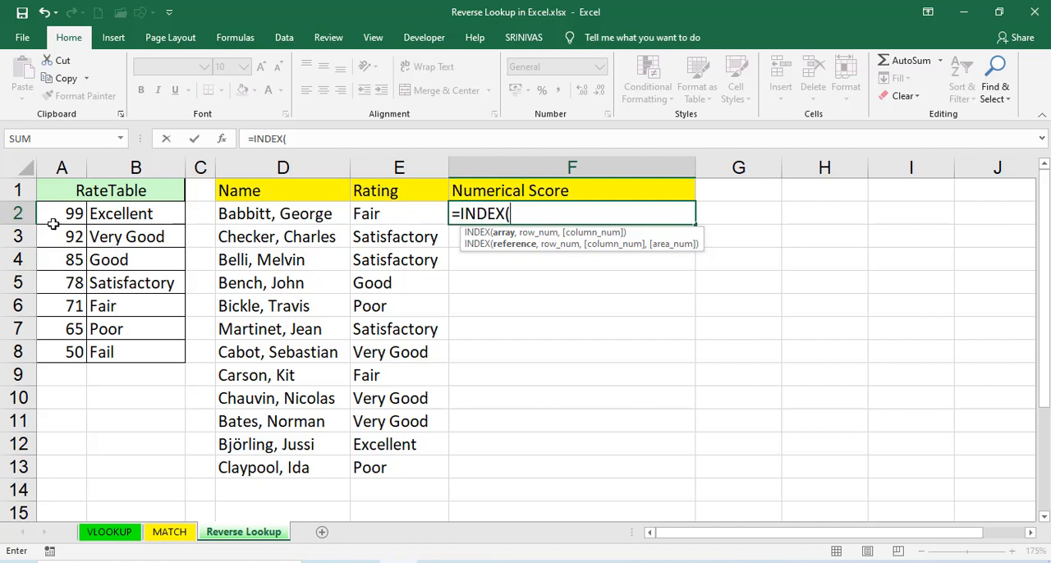
left_click_drag(60, 213, 61, 352)
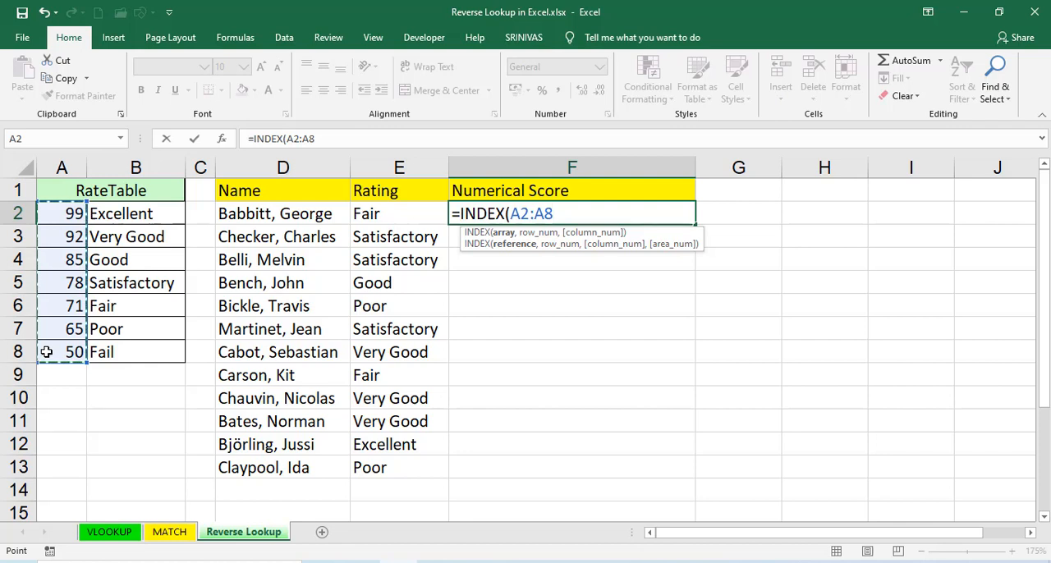
key("f4")
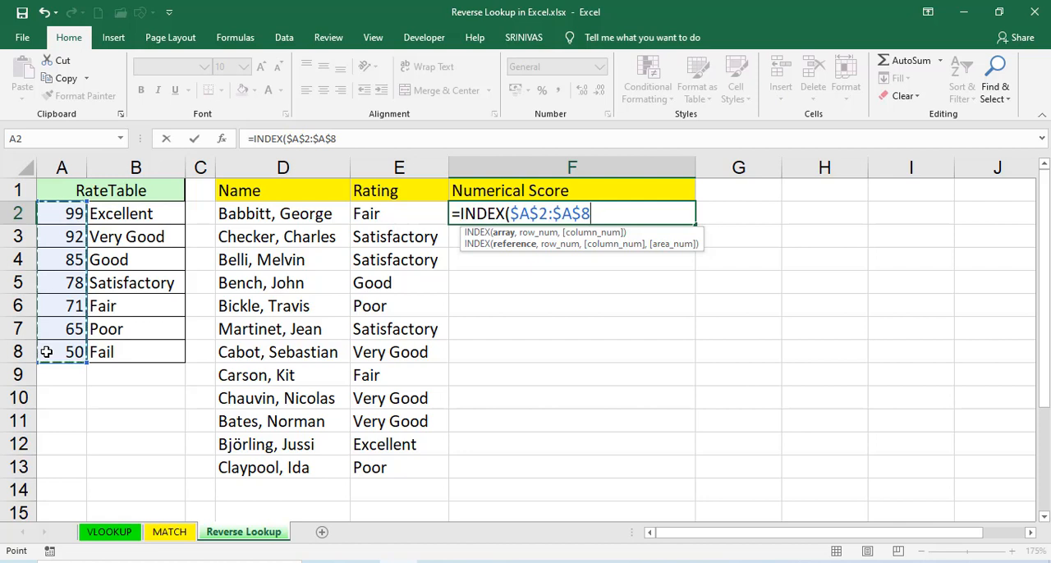
type(",")
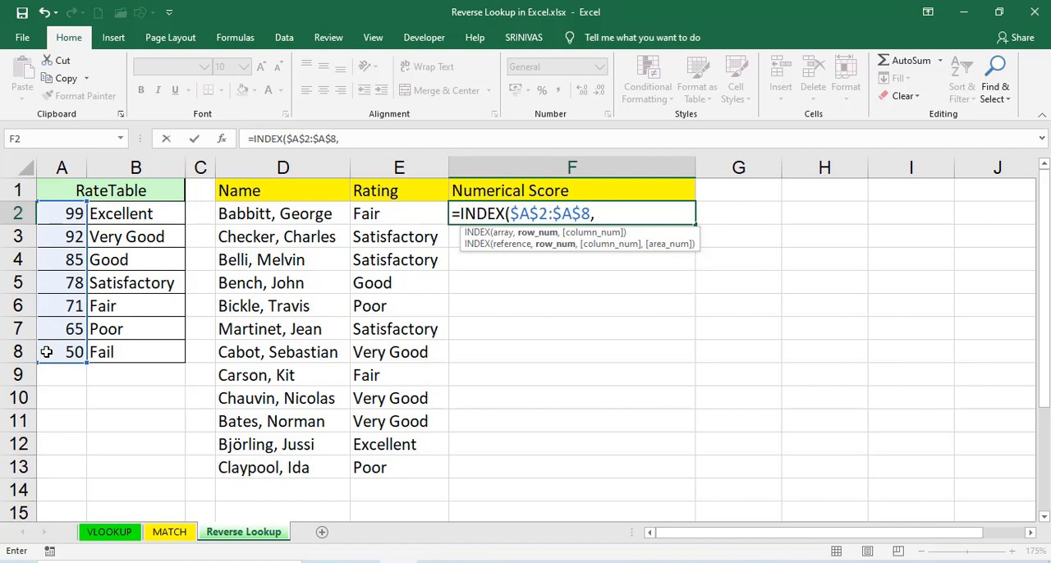
mouse_move(195, 217)
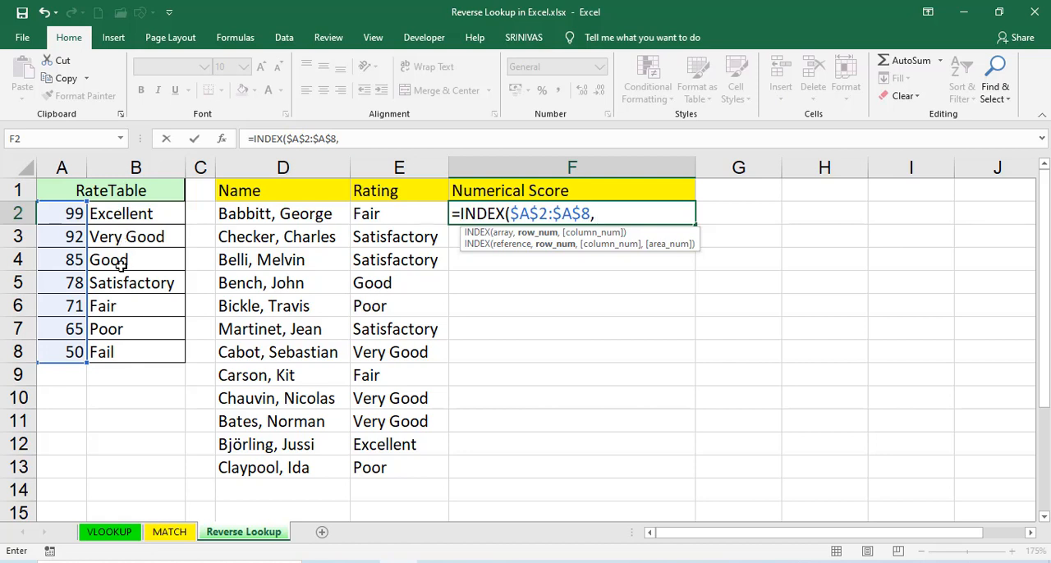
type("5")
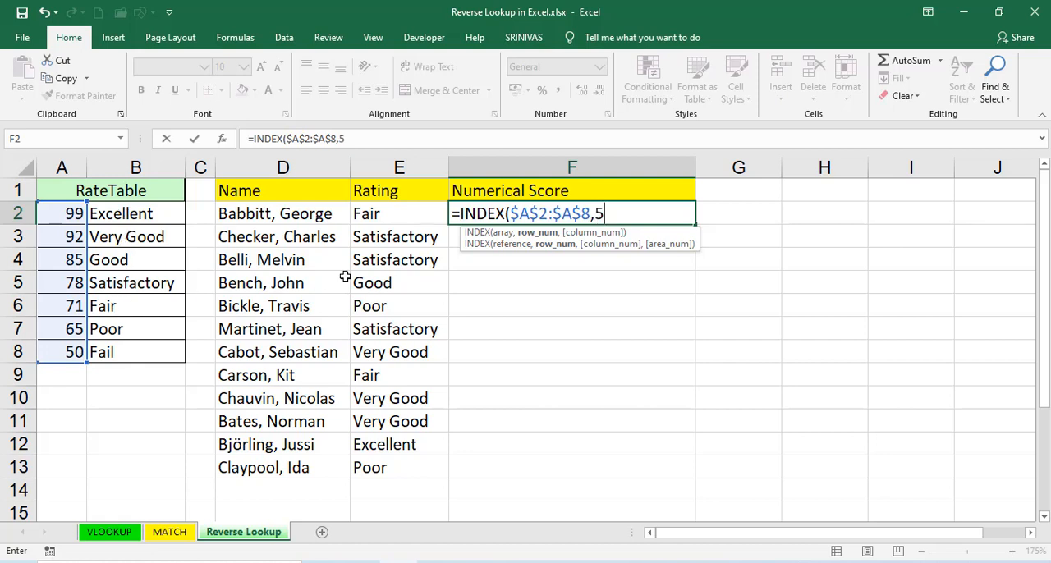
type(",")
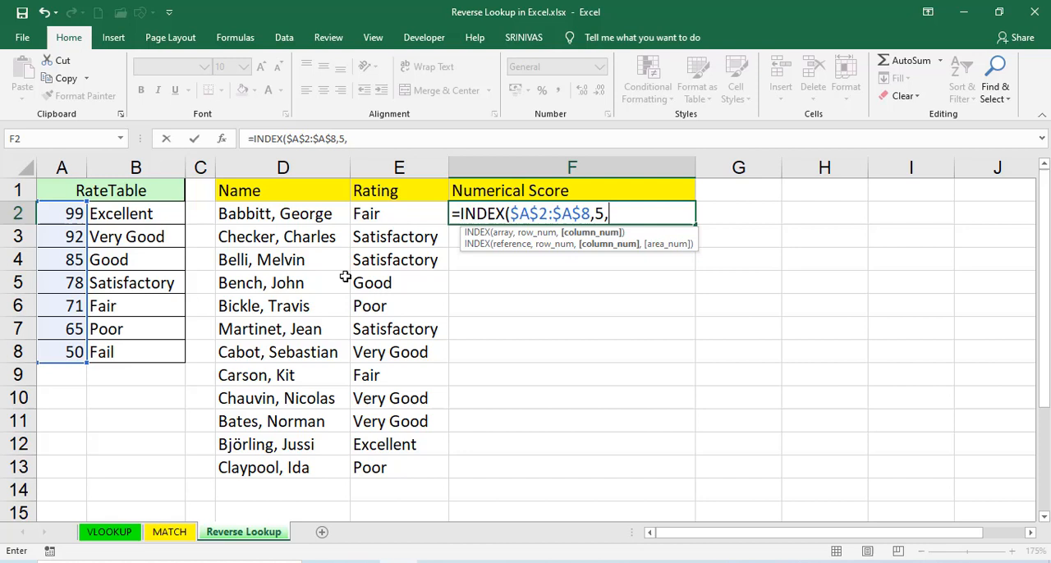
type("1)")
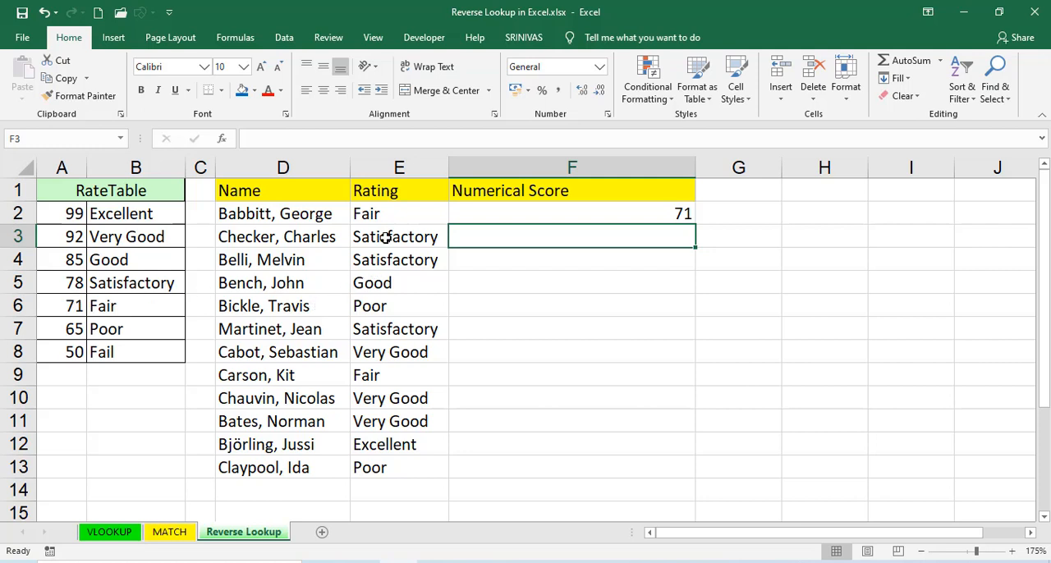
mouse_move(386, 213)
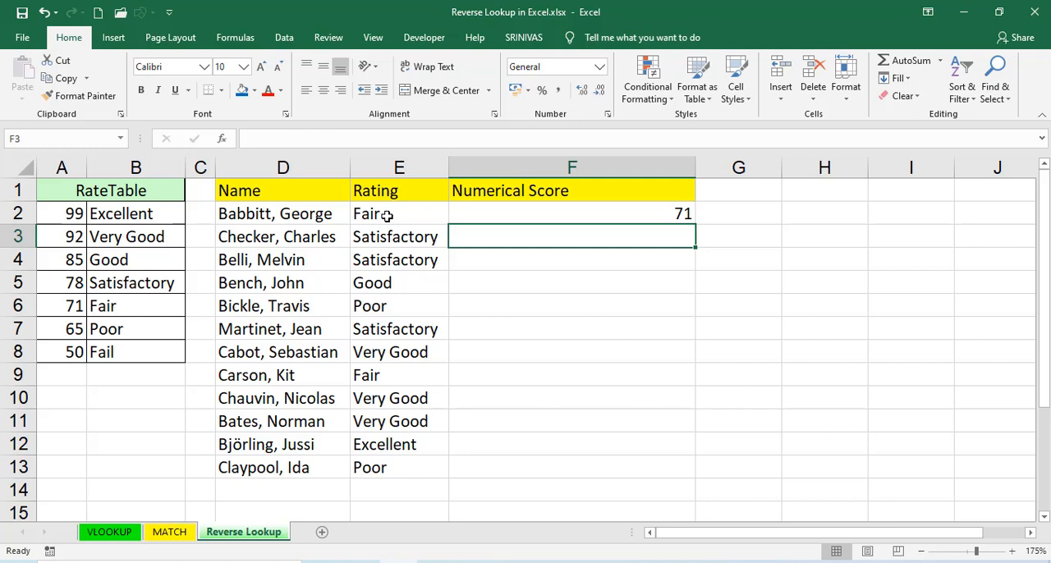
mouse_move(615, 210)
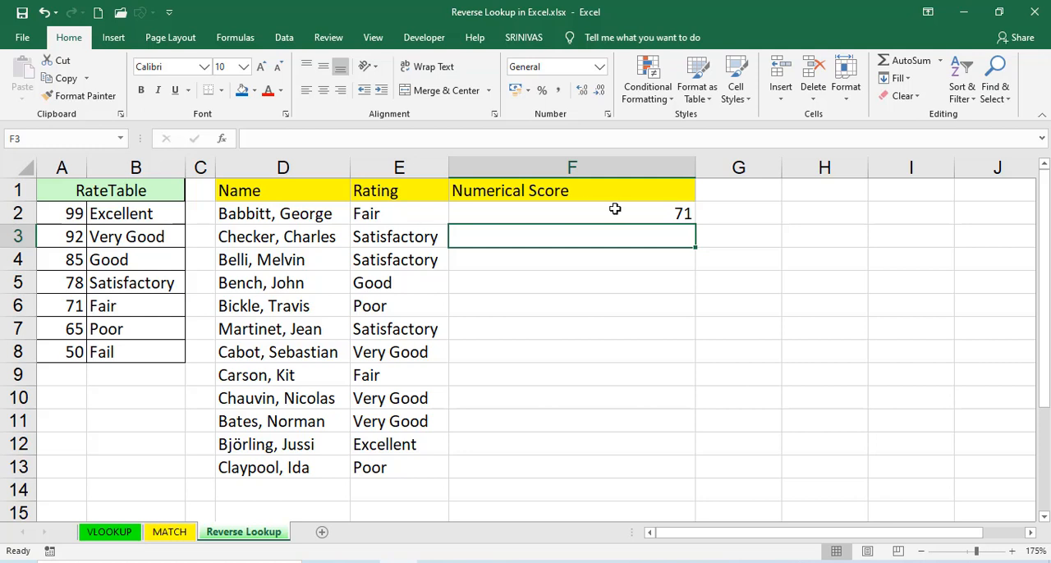
- Replace the fixed row 5 in F2 with MATCH(E2,$B$2:$B$8,0) inside the INDEX formula
type("=INDEX($A$2:$A$8,5,1)")
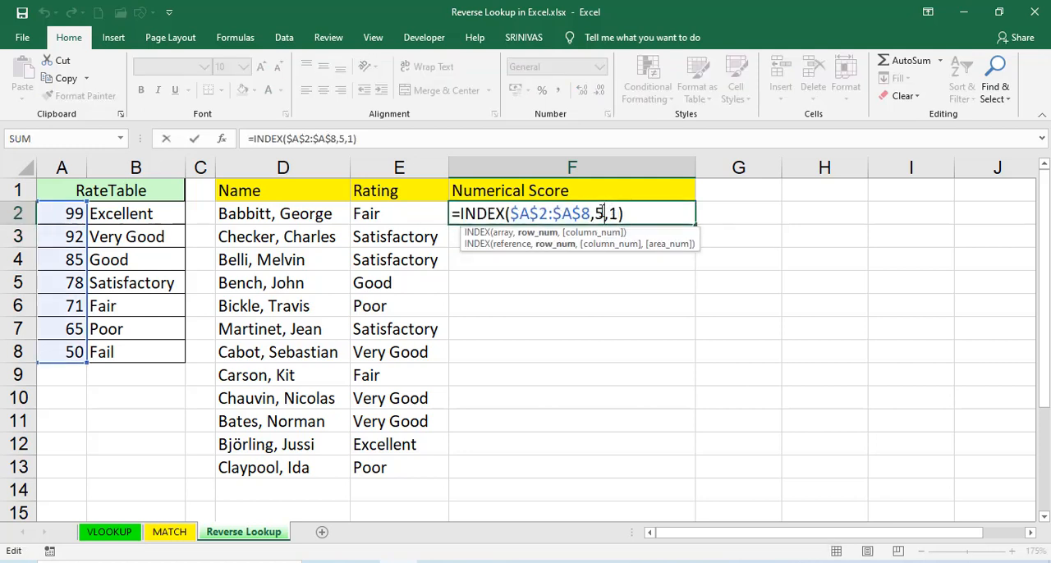
key("Backspace")
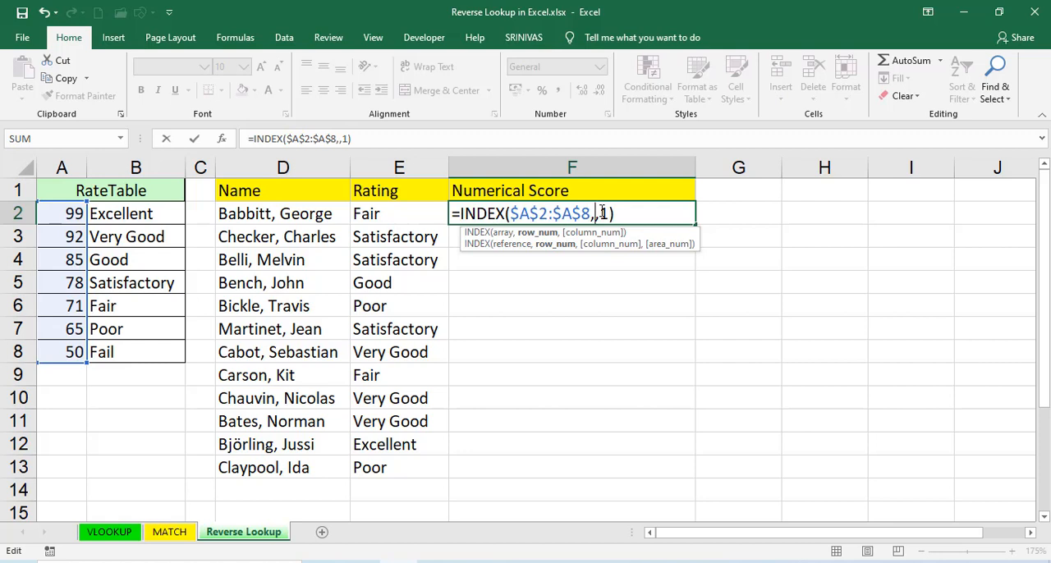
type("MATCH(")
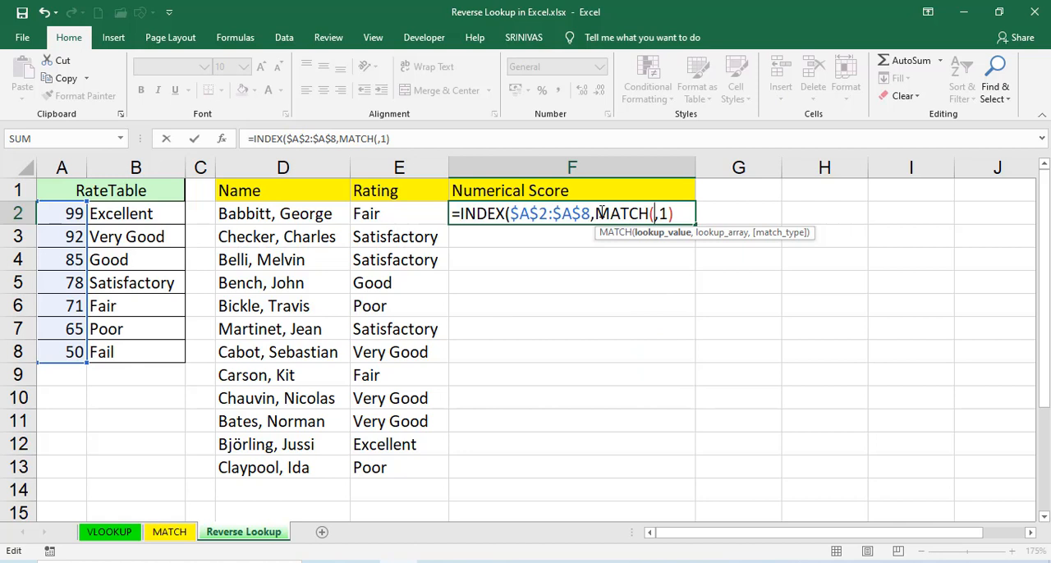
left_click(399, 214)
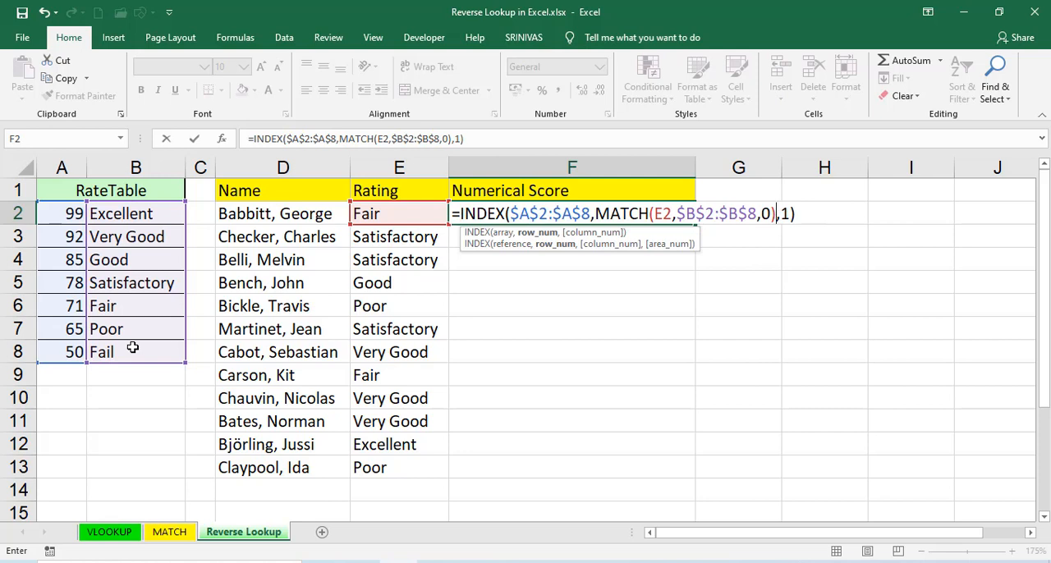
mouse_move(372, 338)
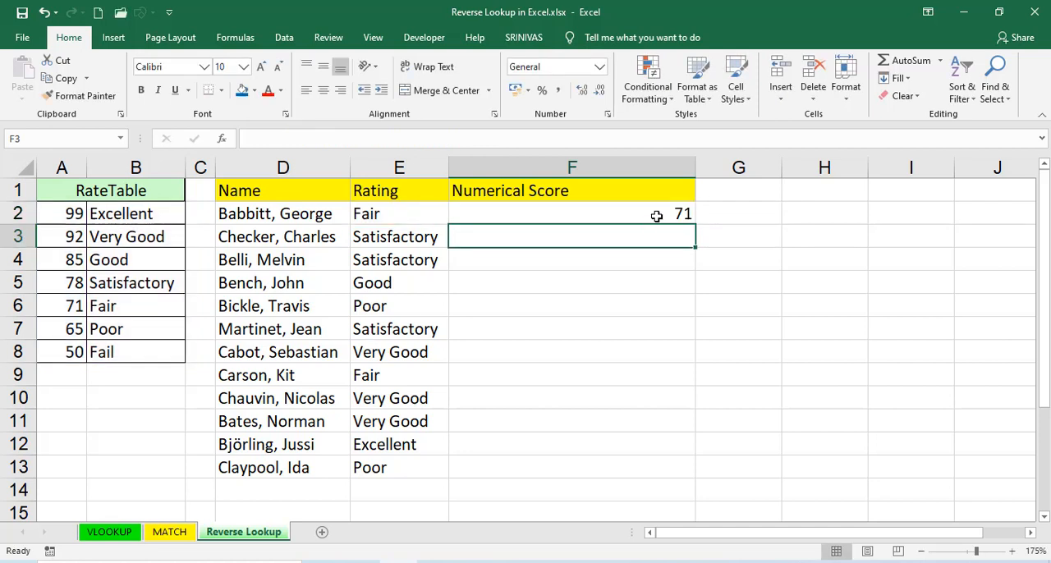
- Fill the INDEX-MATCH formula from F2 down to F13 and review the scores
left_click(572, 213)
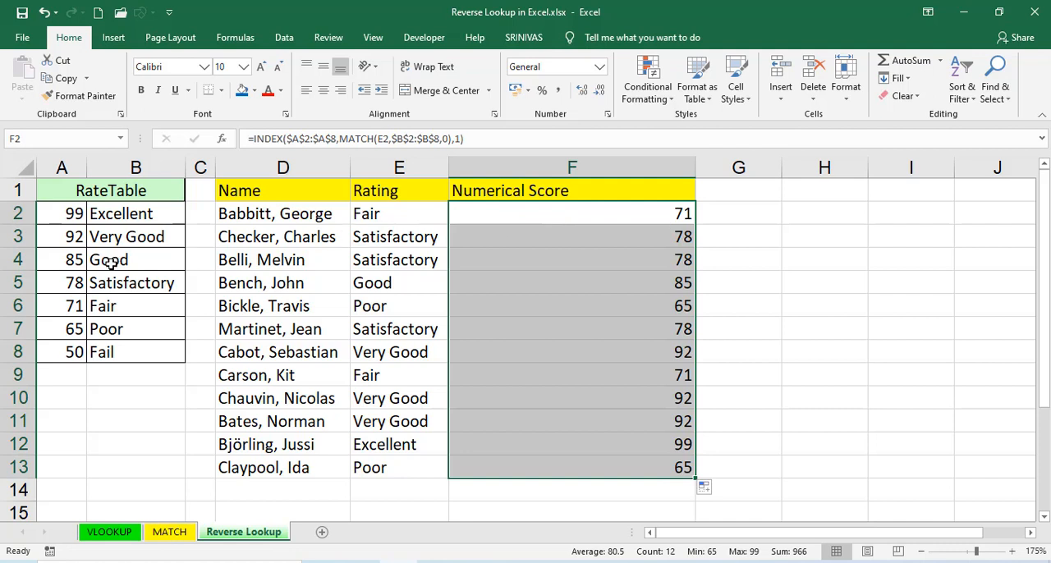
mouse_move(532, 282)
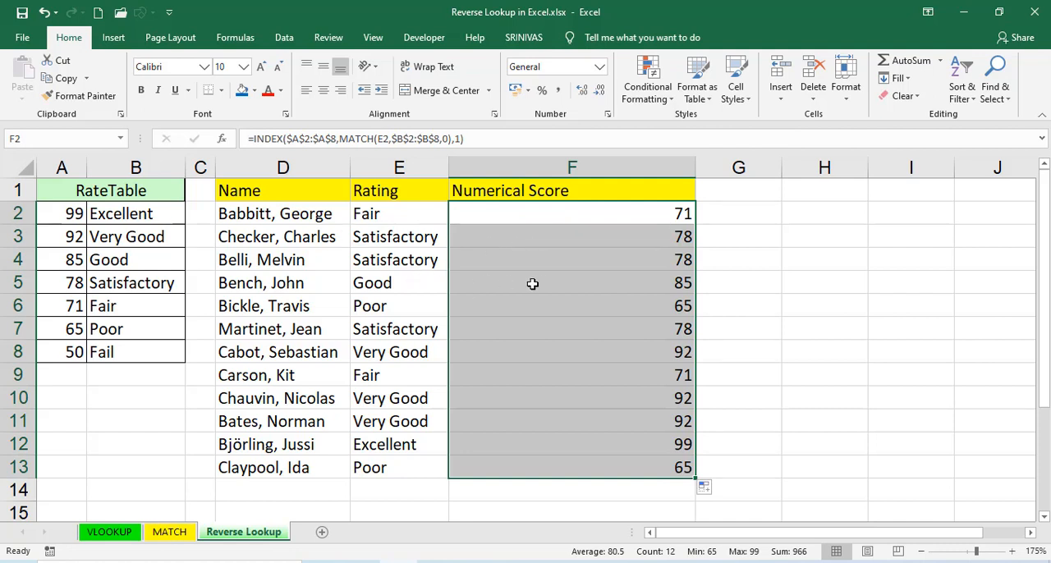
mouse_move(565, 230)
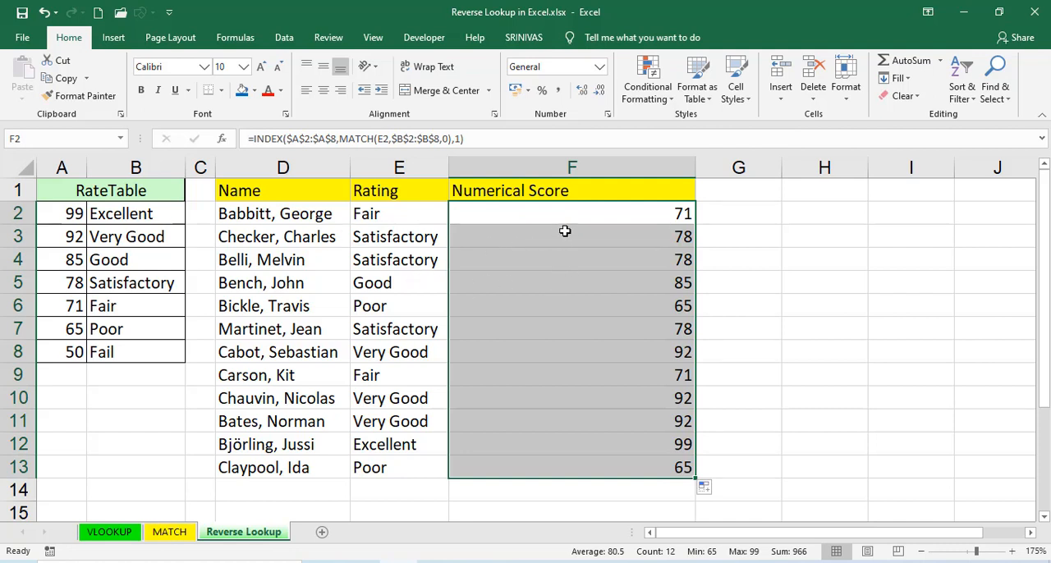
left_click(565, 213)
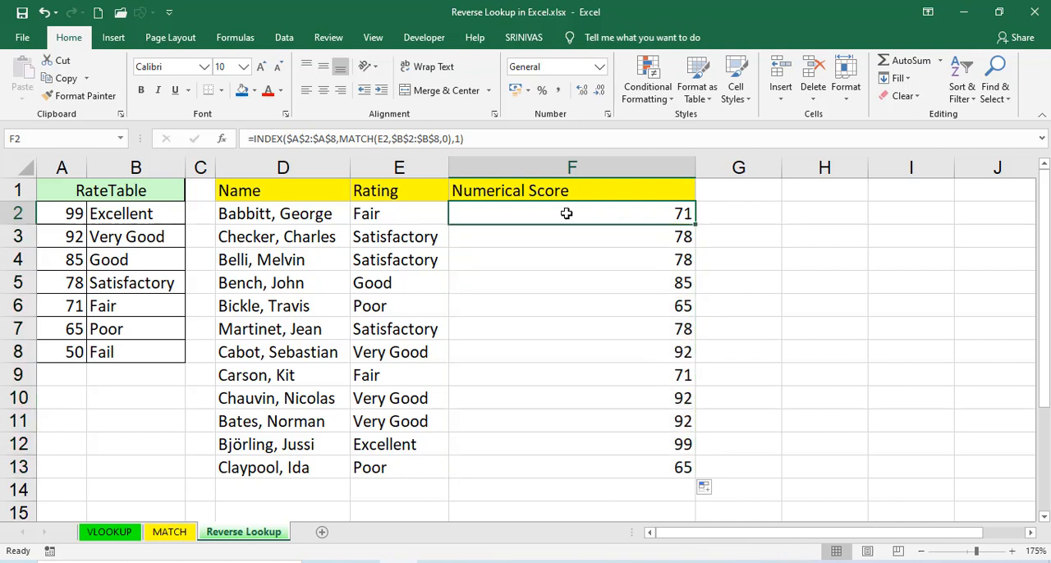